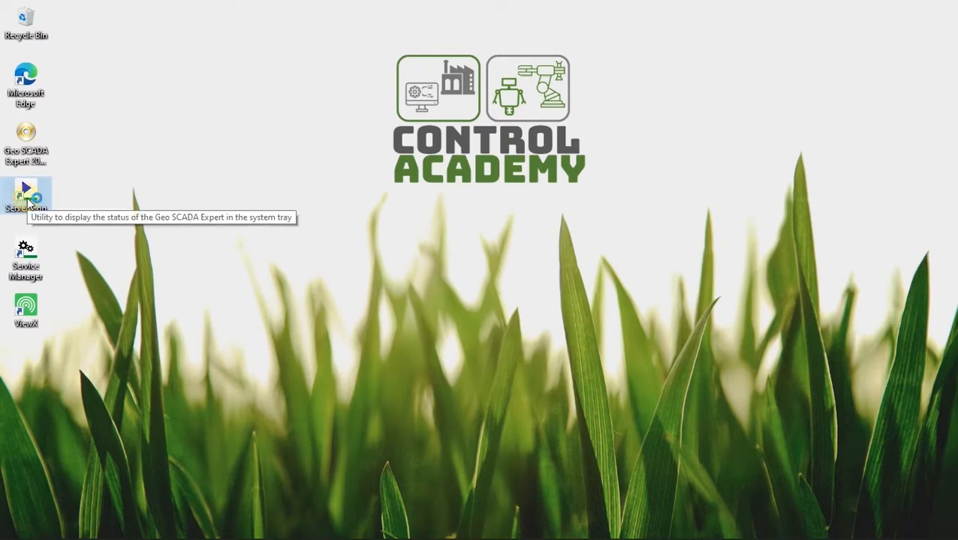
mouse_move(706, 337)
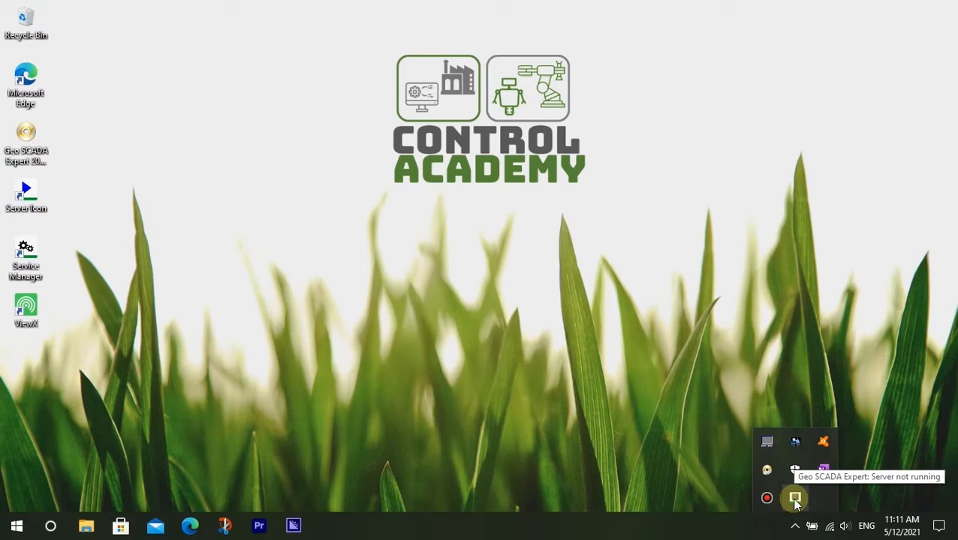
Step: Check the Geo SCADA server status options from the tray while ViewX loads as Guest
right_click(794, 498)
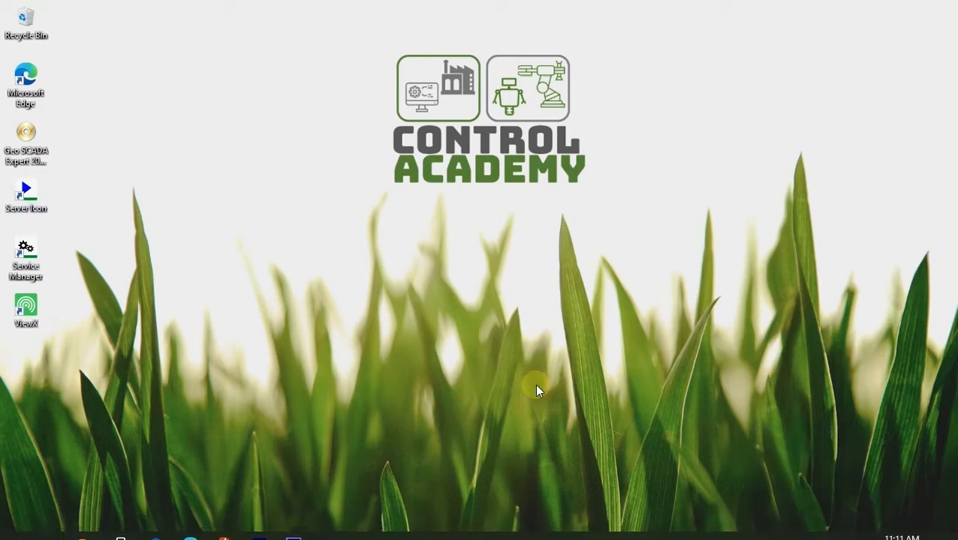
mouse_move(30, 316)
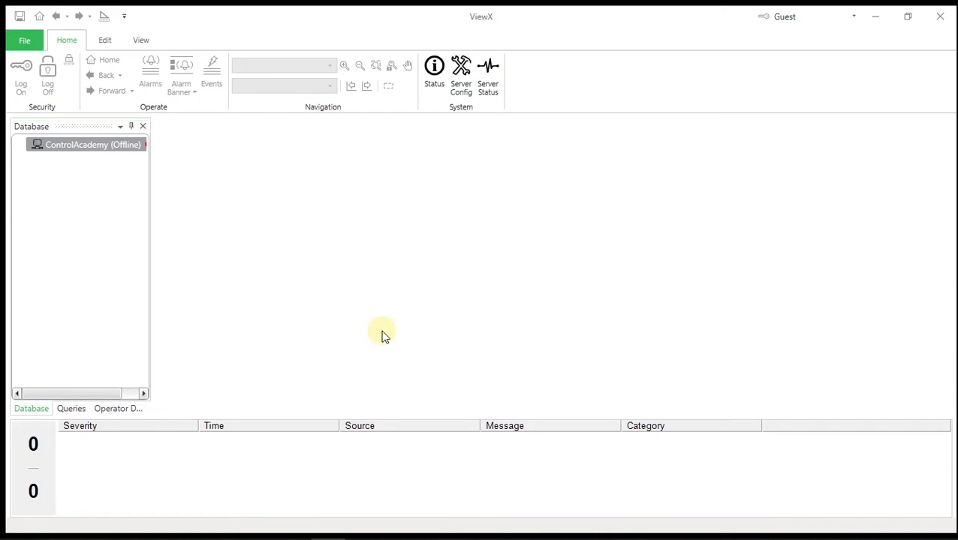
mouse_move(156, 32)
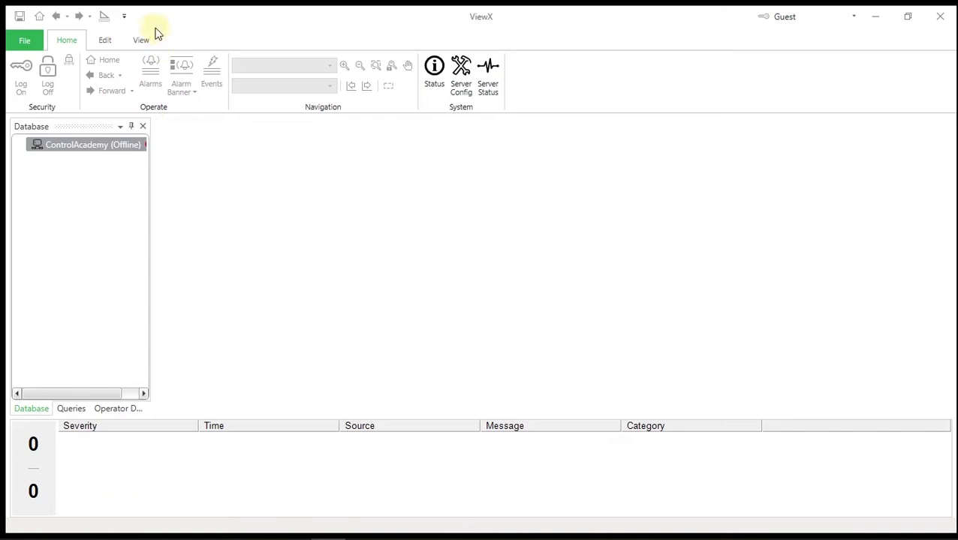
Step: Show the View ribbon commands and try the Queries, Messages and Alarms options
left_click(140, 39)
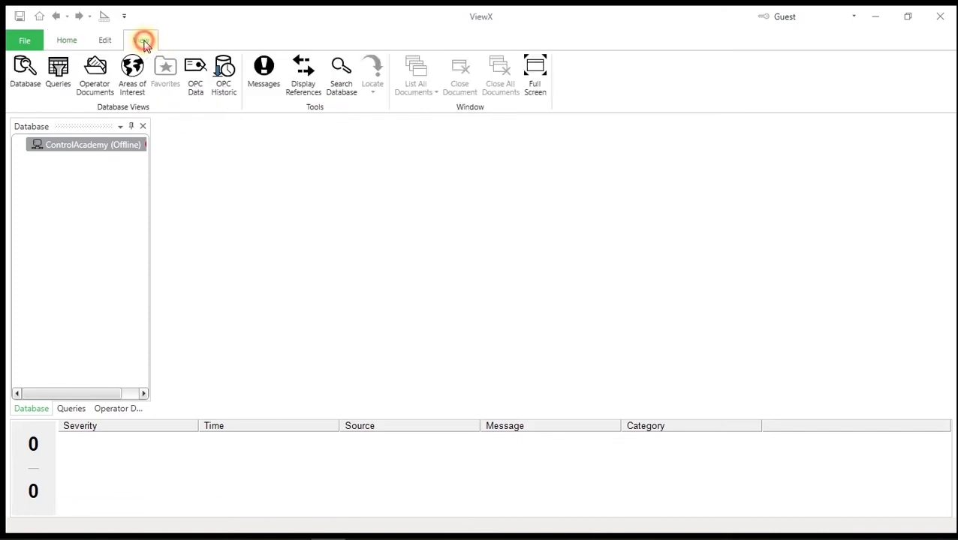
left_click(141, 39)
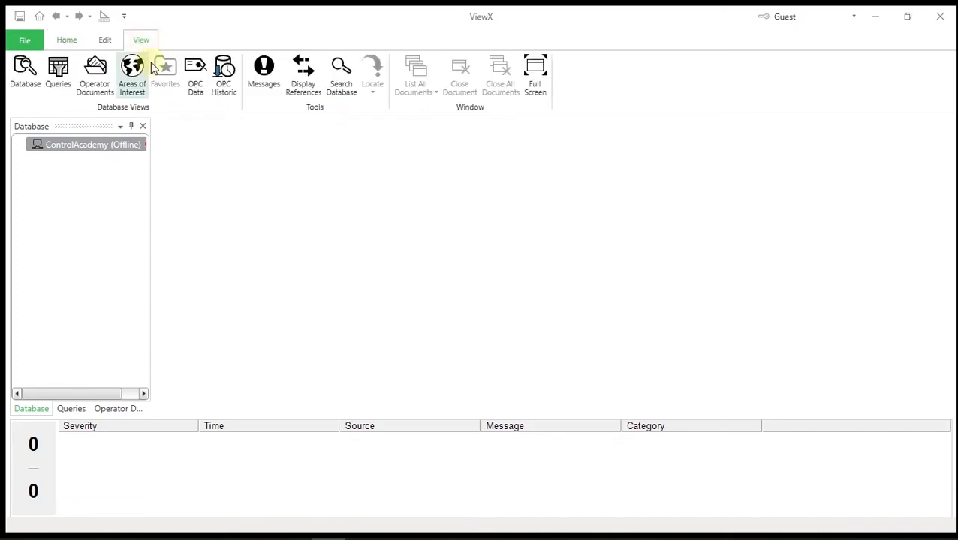
mouse_move(168, 123)
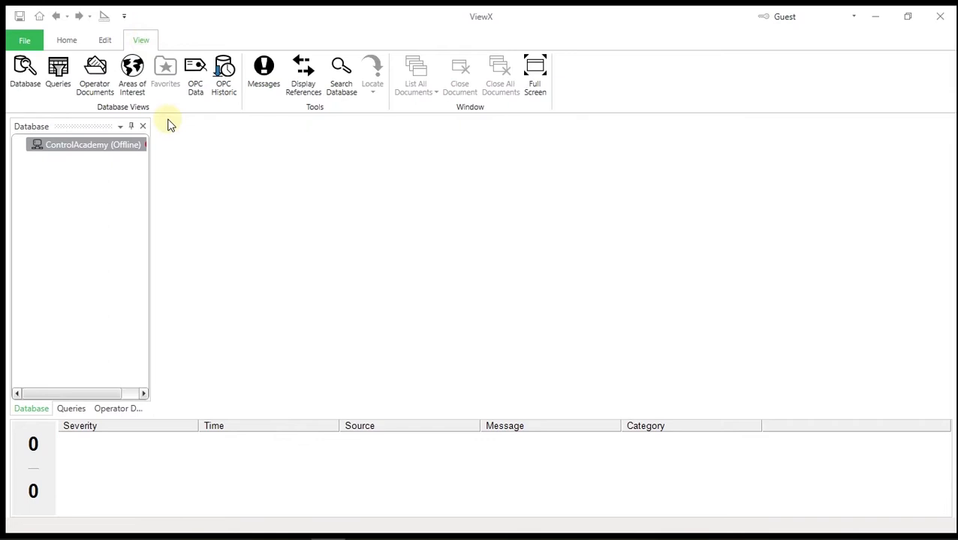
left_click(25, 72)
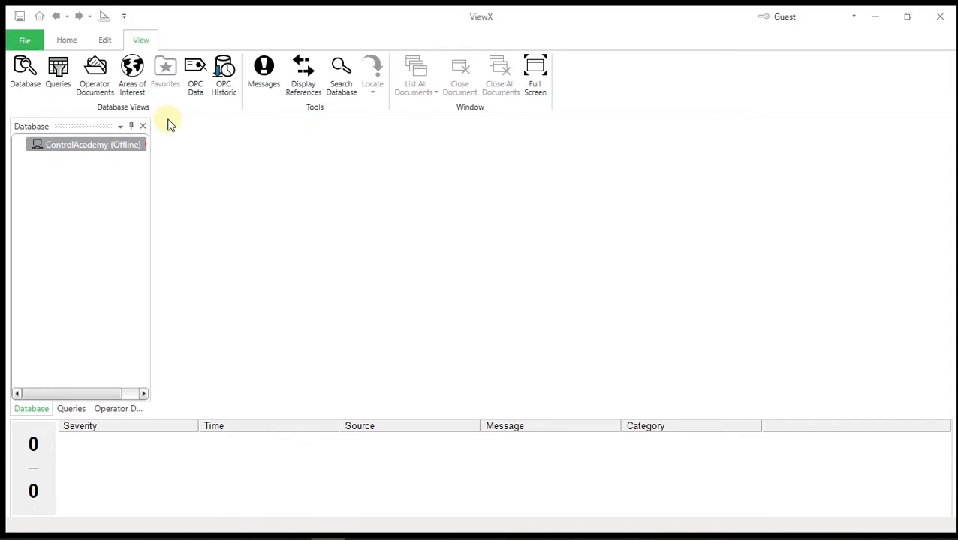
left_click(57, 72)
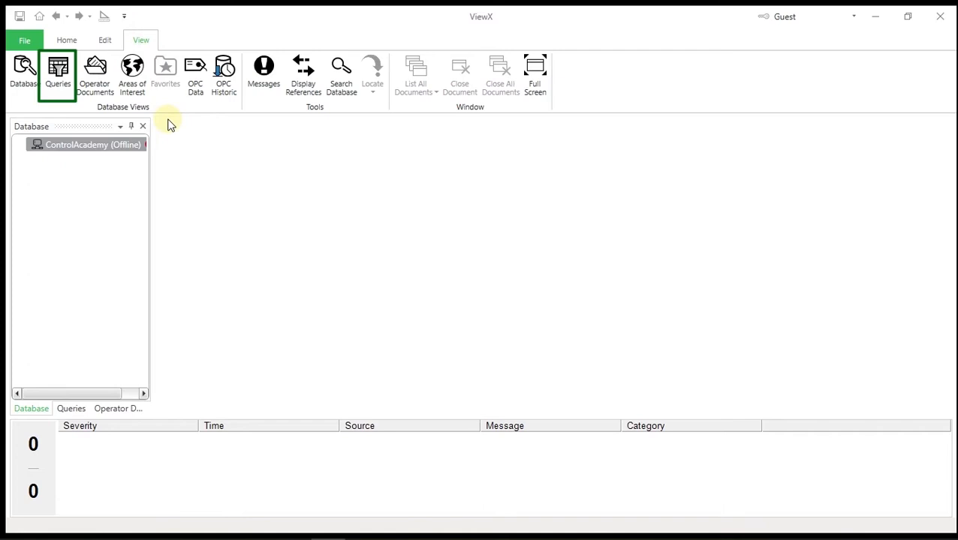
left_click(132, 75)
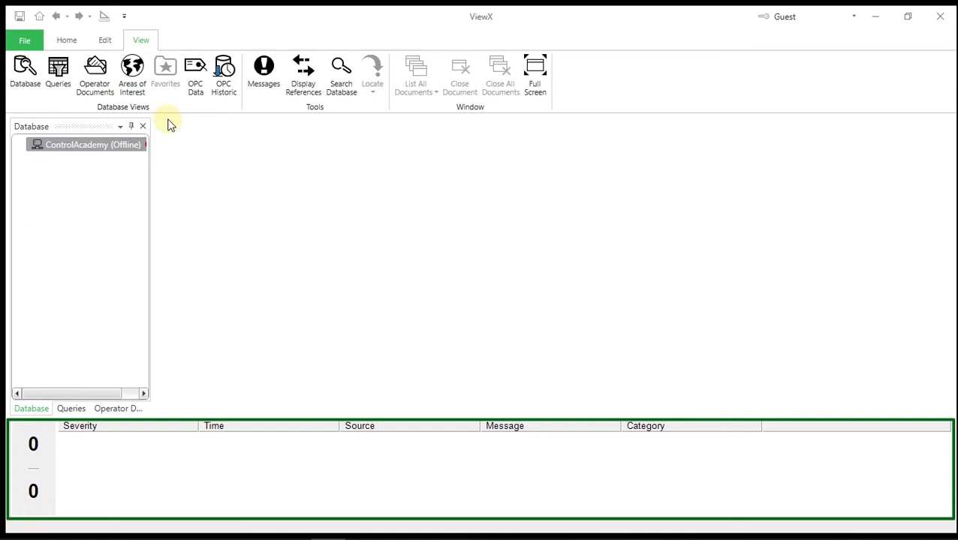
mouse_move(222, 142)
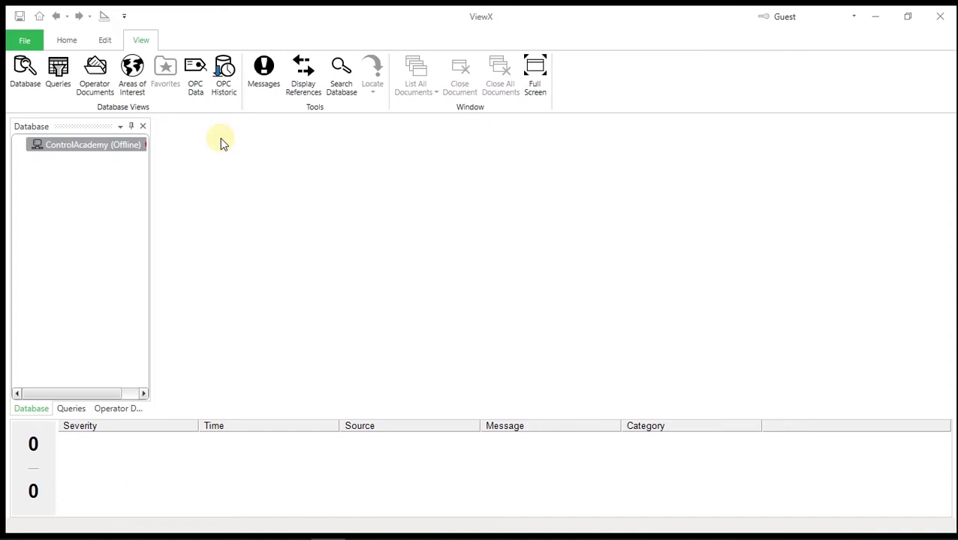
mouse_move(234, 152)
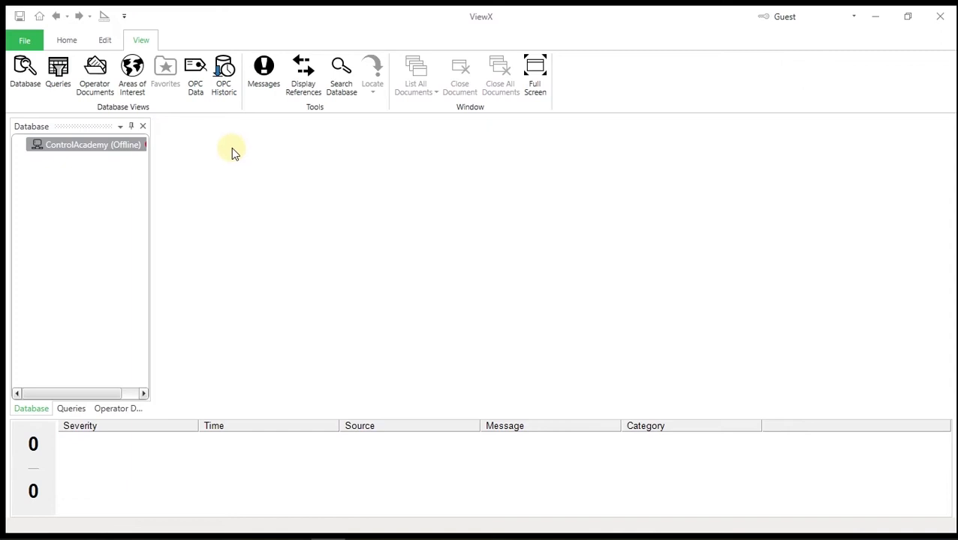
mouse_move(264, 198)
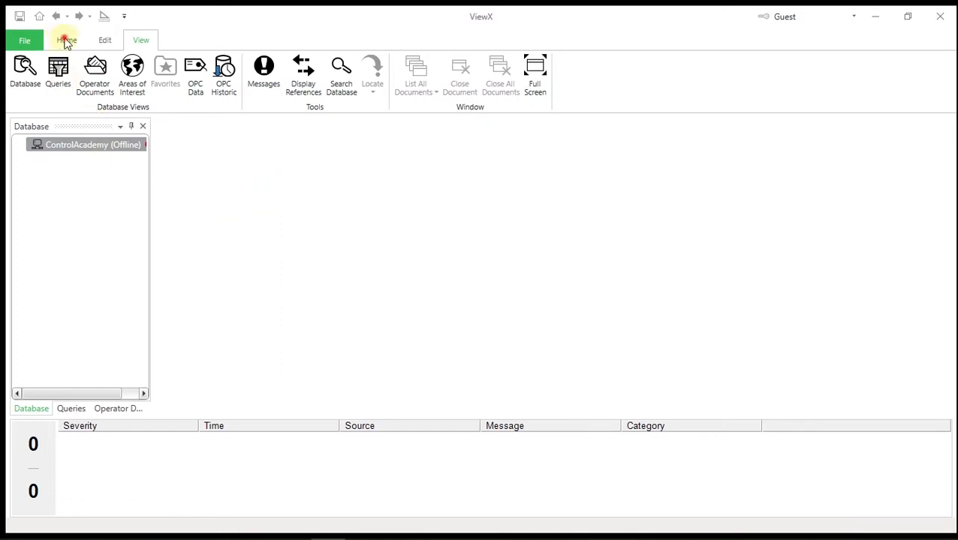
Step: Return to Home, then reach the Geo SCADA tray icon's menu to start the server
left_click(66, 39)
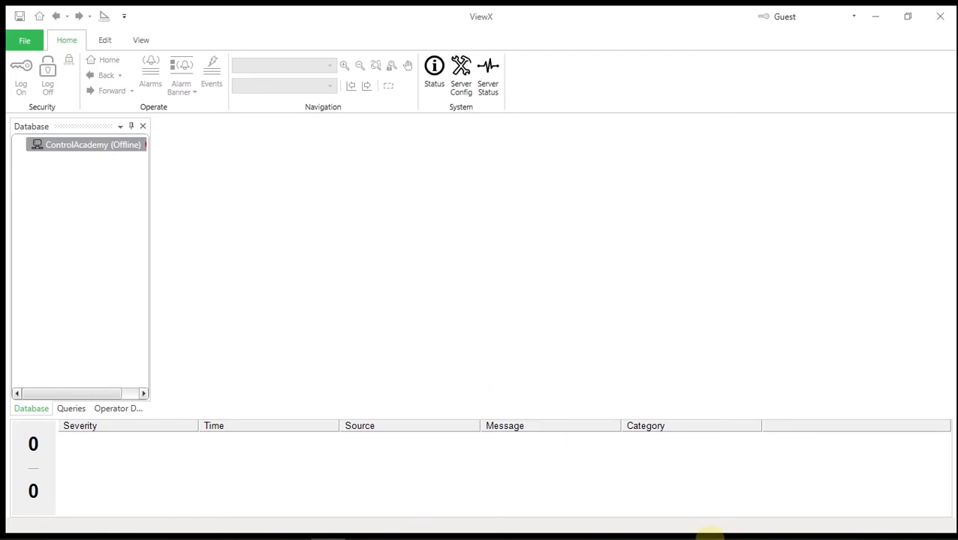
left_click(796, 525)
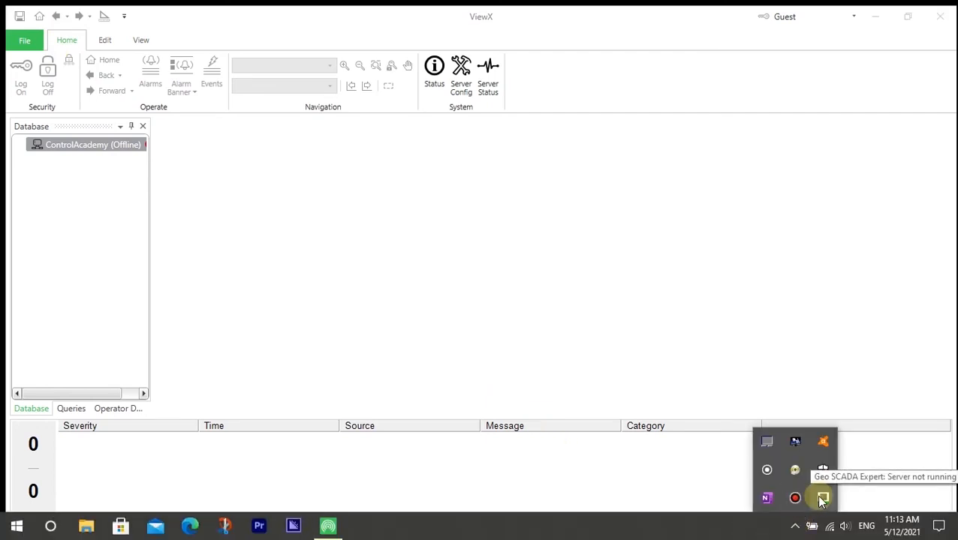
right_click(822, 450)
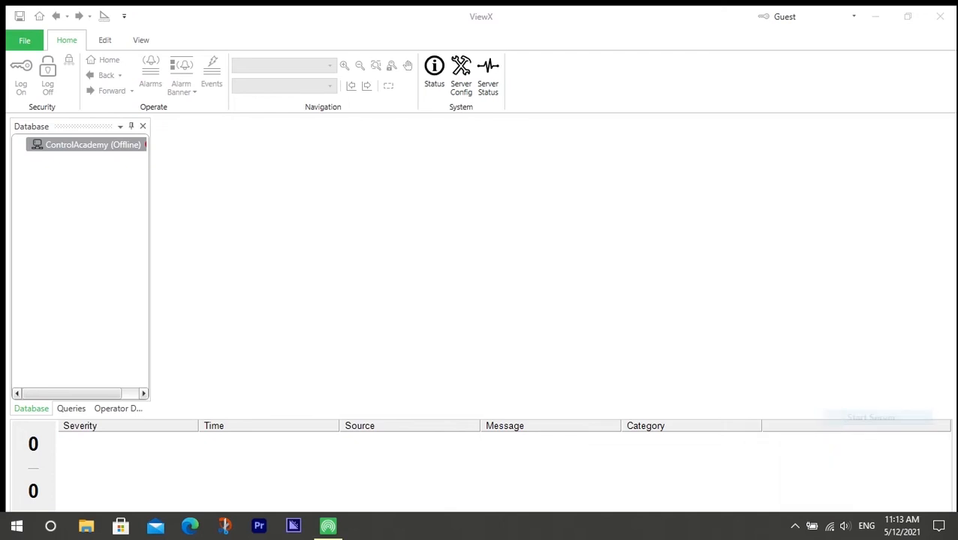
mouse_move(464, 359)
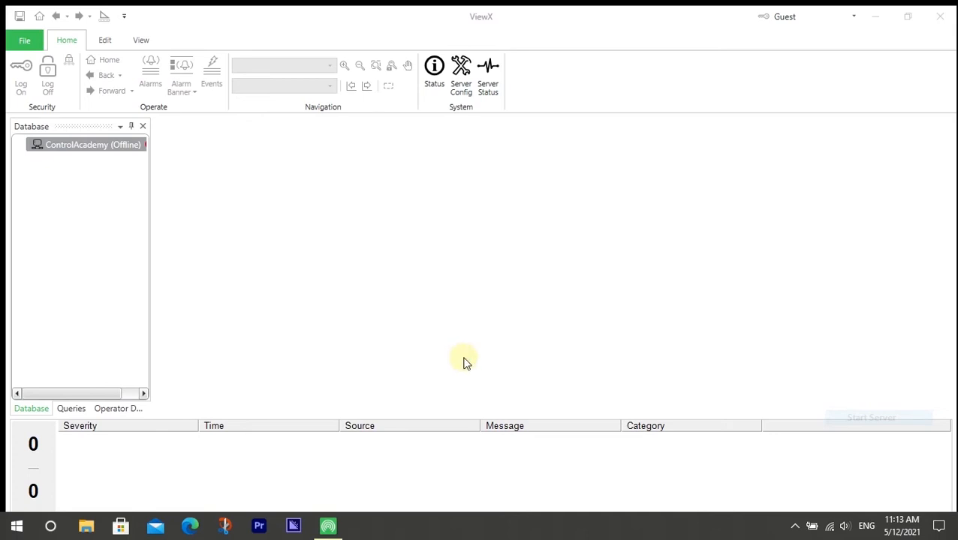
mouse_move(13, 84)
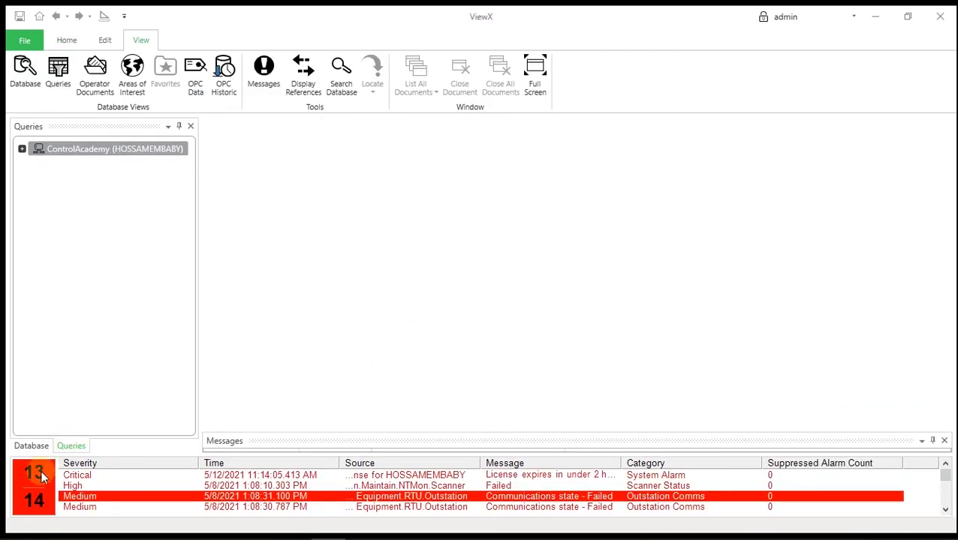
Step: Locate an alarm's source in the database from the alarm list, then switch to the View commands
right_click(33, 481)
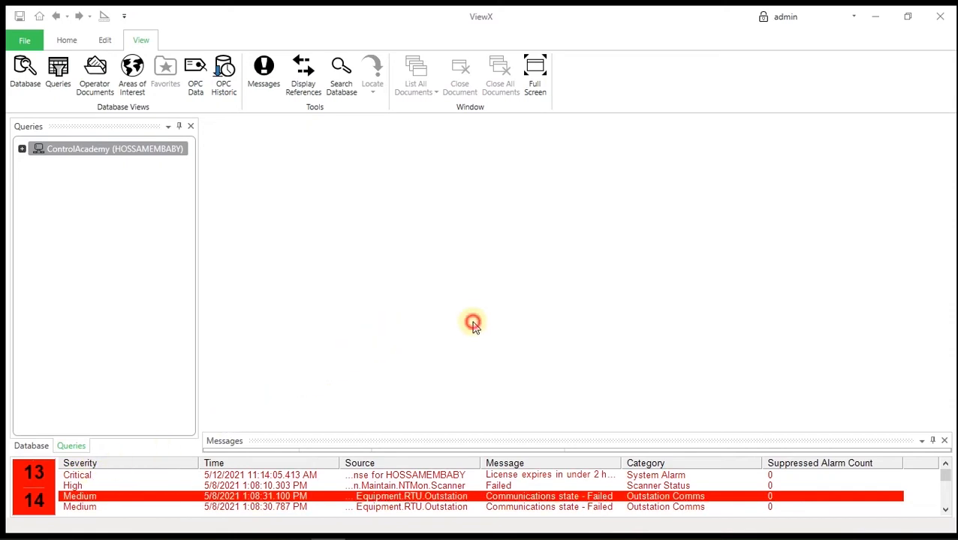
left_click(66, 39)
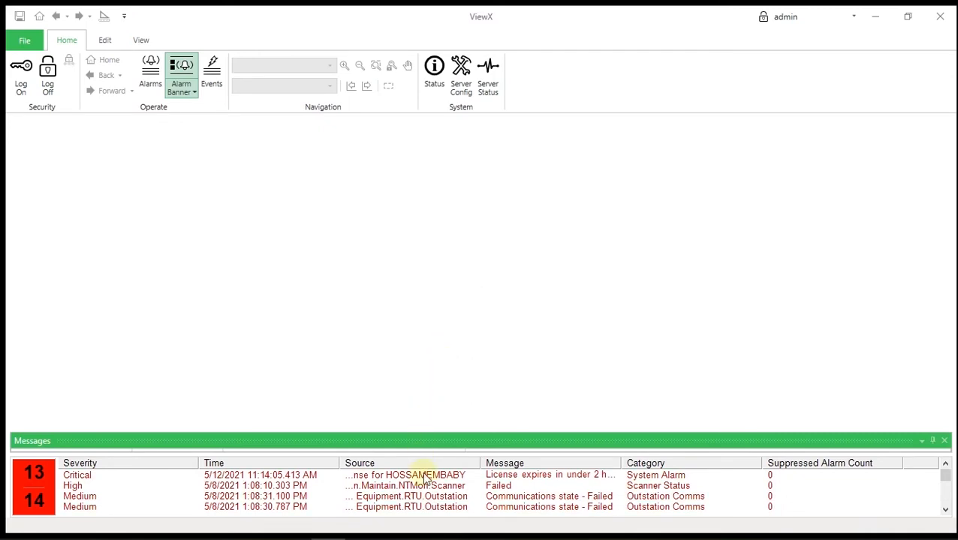
right_click(426, 474)
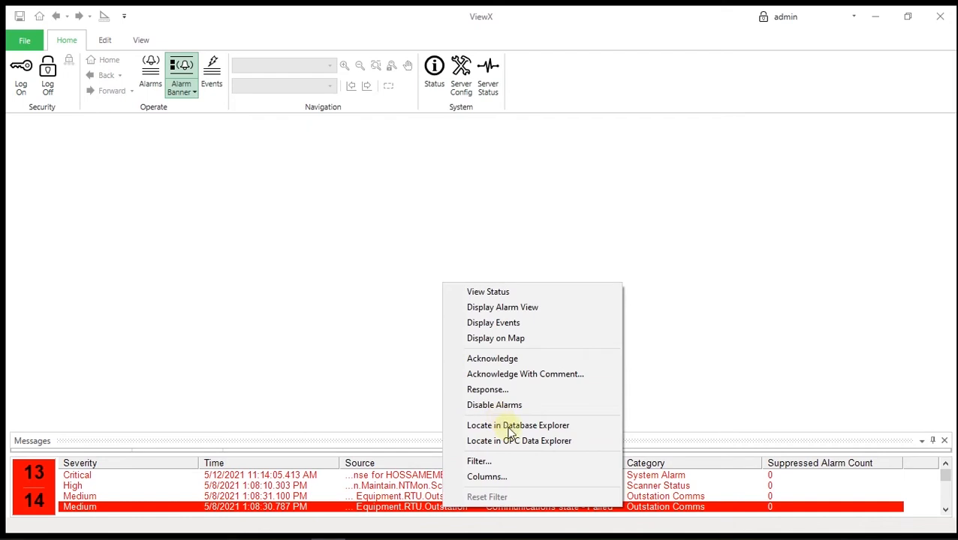
mouse_move(518, 426)
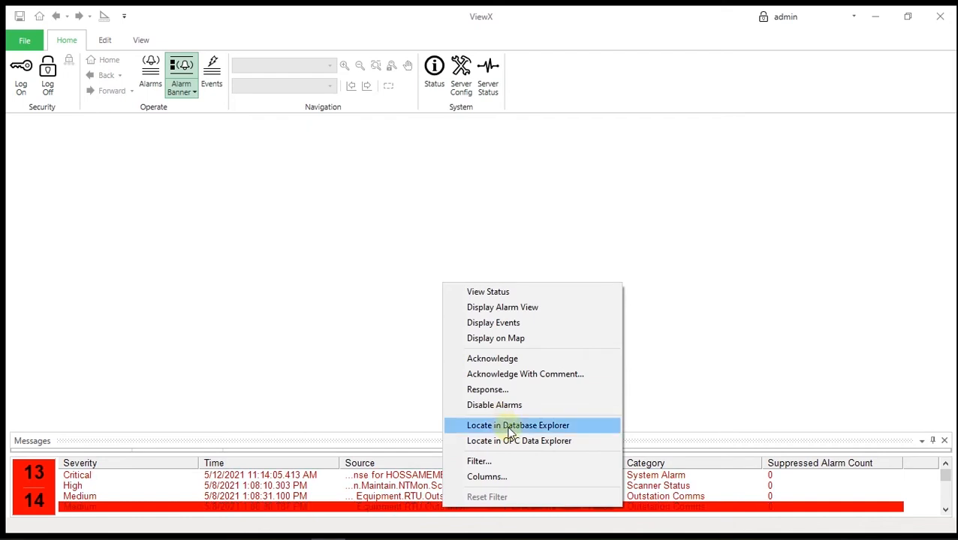
left_click(518, 426)
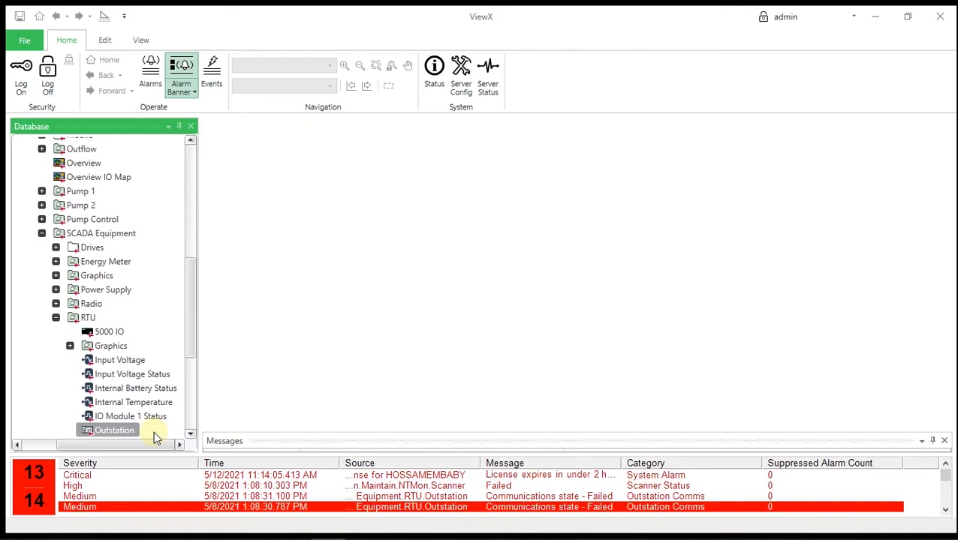
left_click(140, 39)
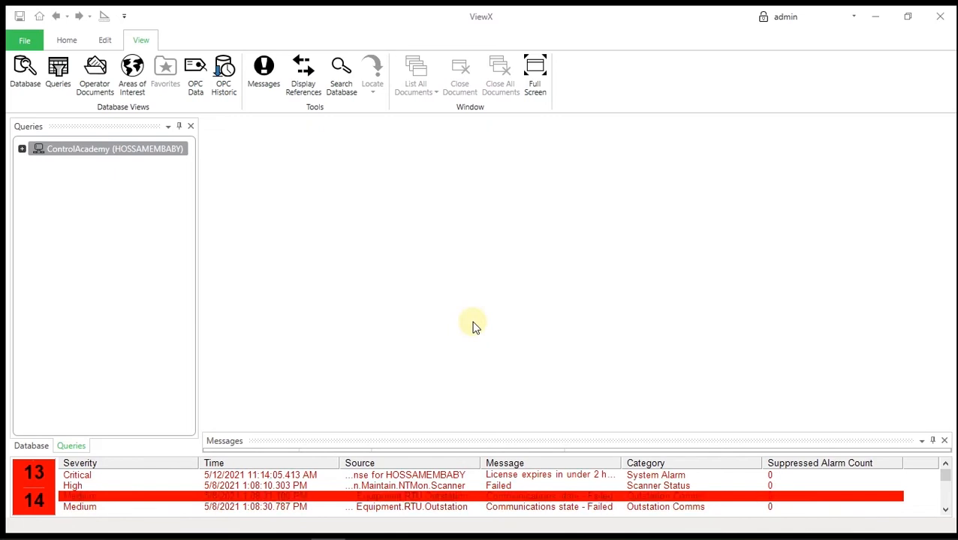
Step: Show the system Events list from the Home commands
left_click(66, 39)
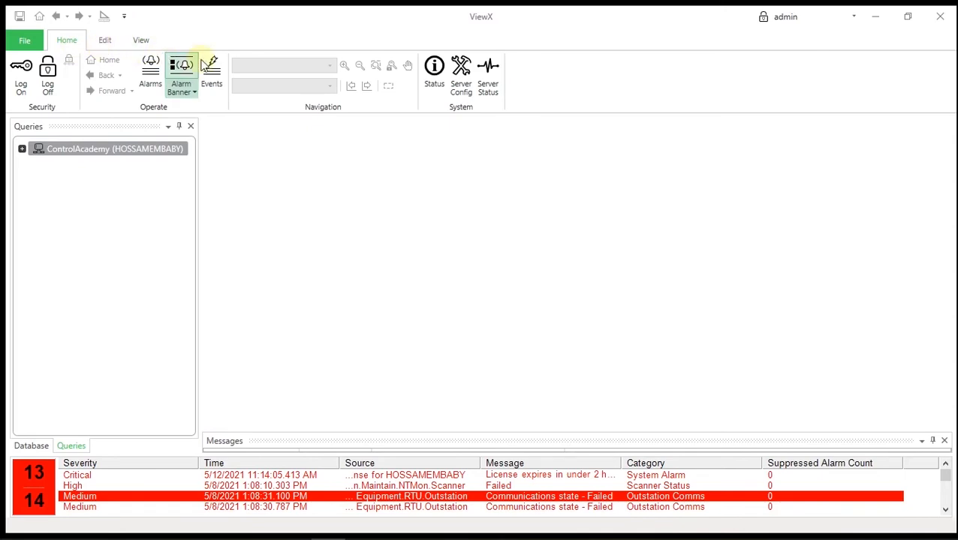
mouse_move(212, 68)
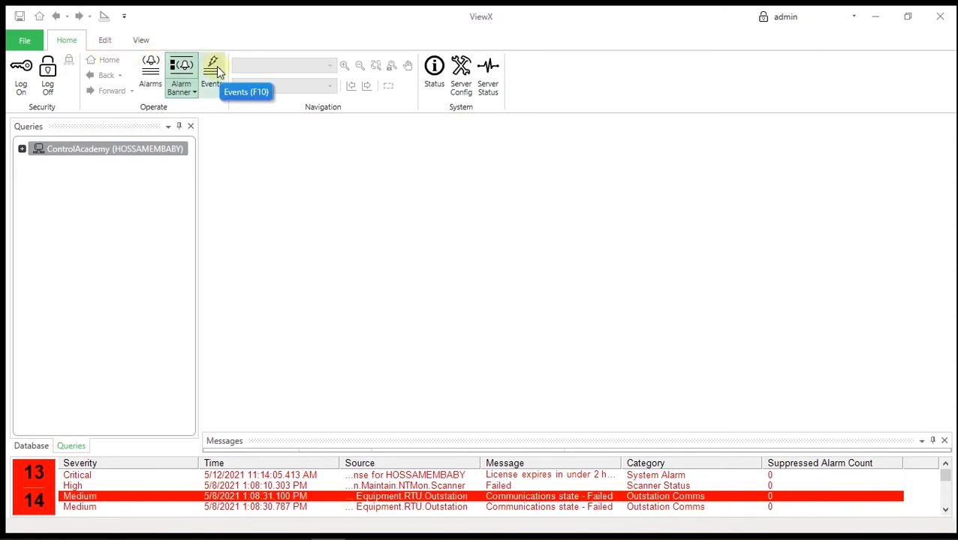
left_click(212, 72)
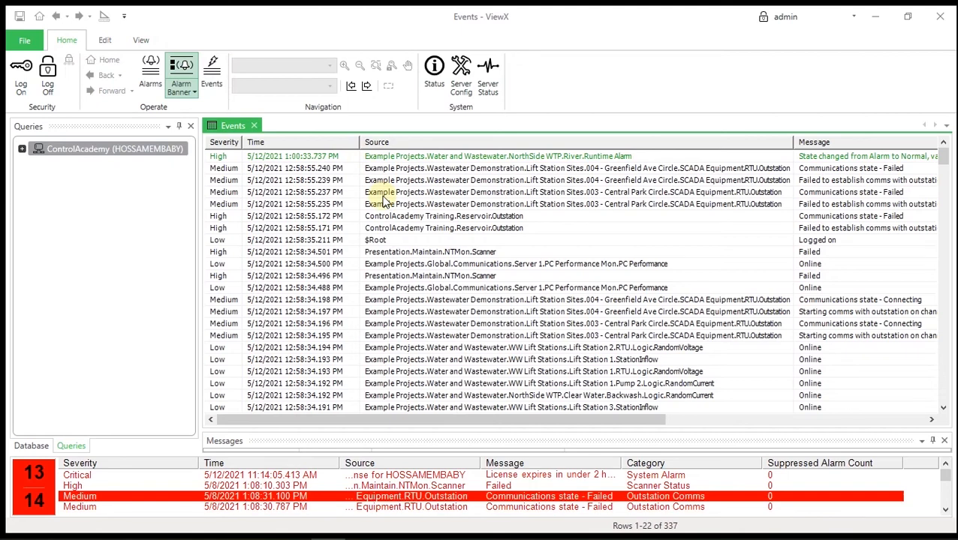
mouse_move(339, 179)
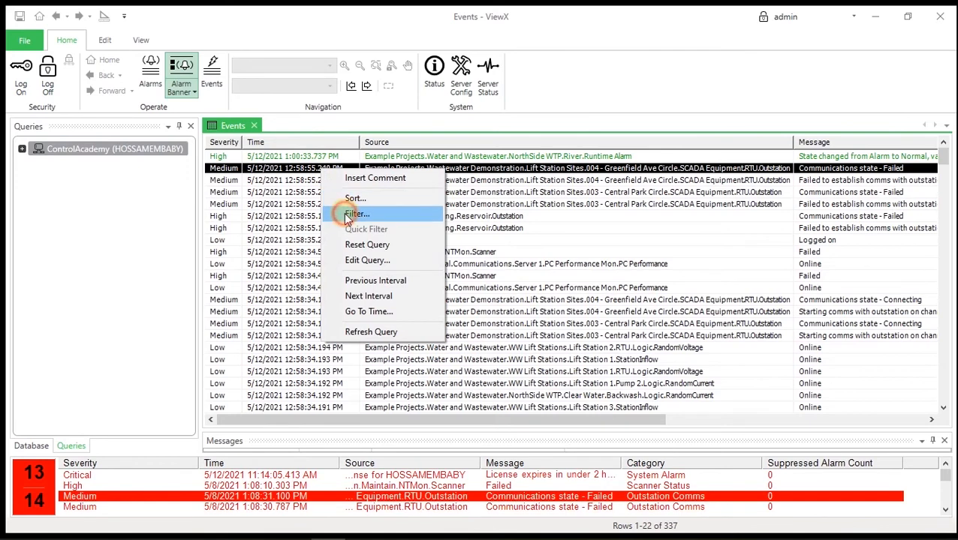
Step: Add an events filter condition: Time Is Greater Than Current Hour
left_click(357, 213)
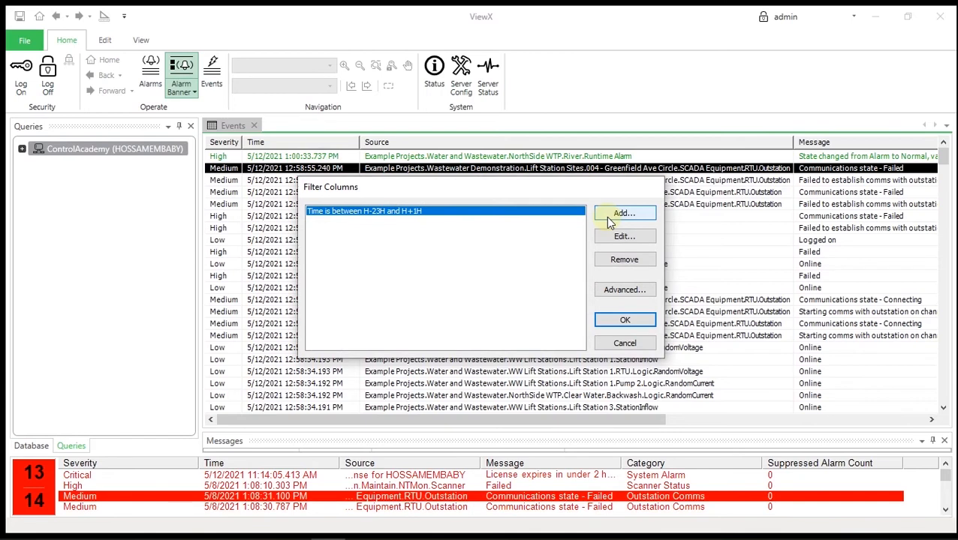
left_click(624, 213)
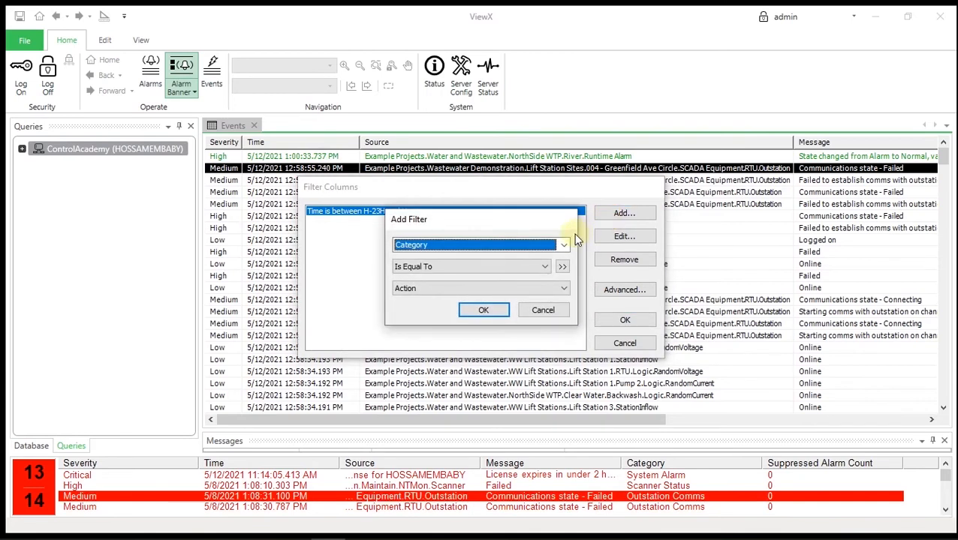
left_click(563, 244)
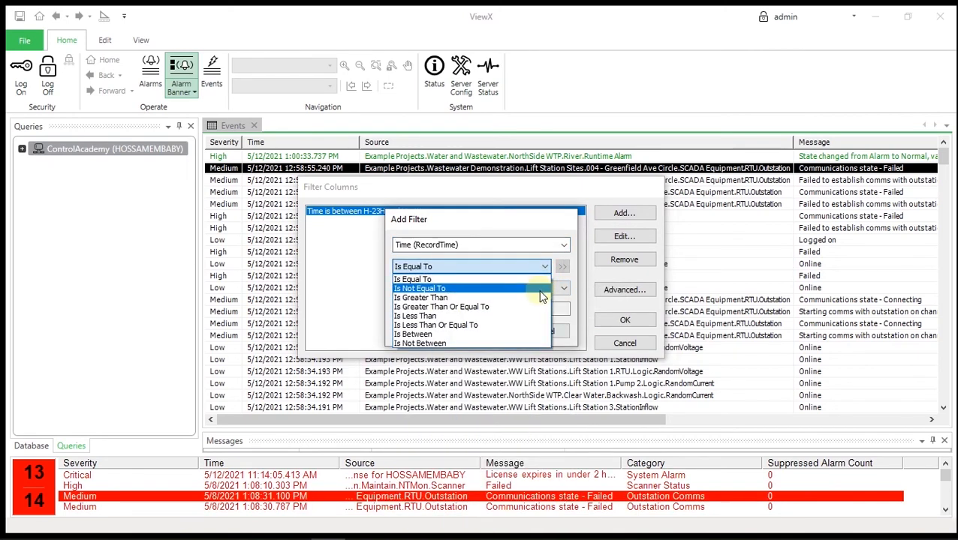
left_click(420, 297)
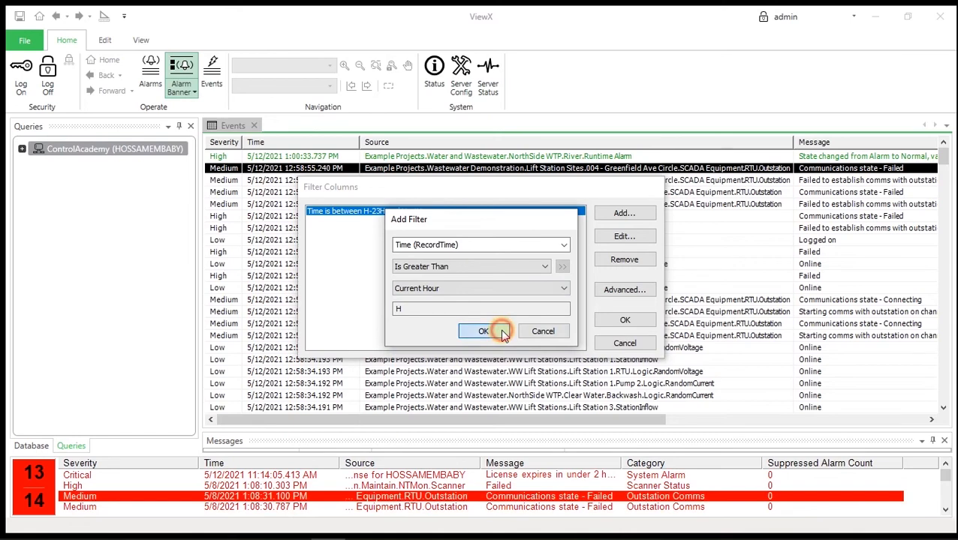
left_click(483, 332)
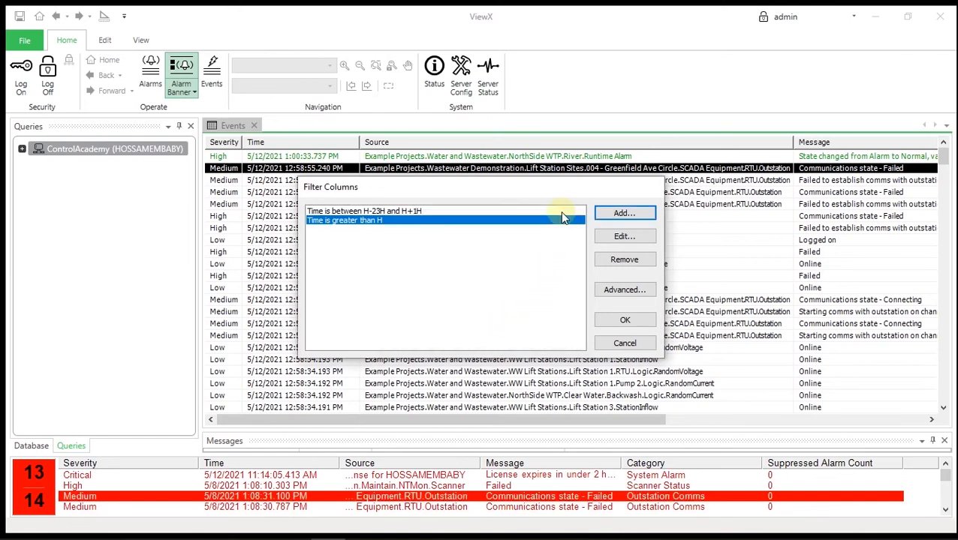
Step: Remove the old H-23H to H+1H time range filter and apply the result
left_click(363, 210)
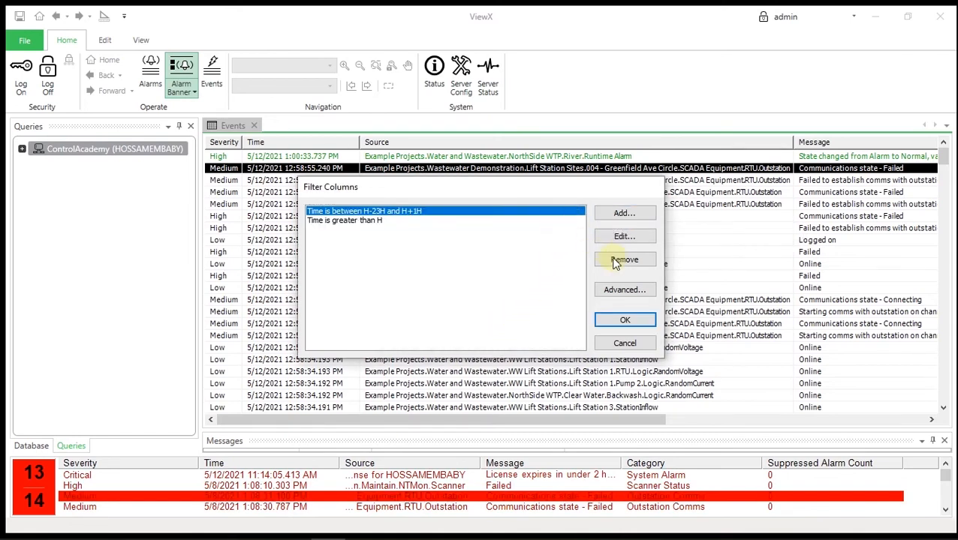
left_click(624, 258)
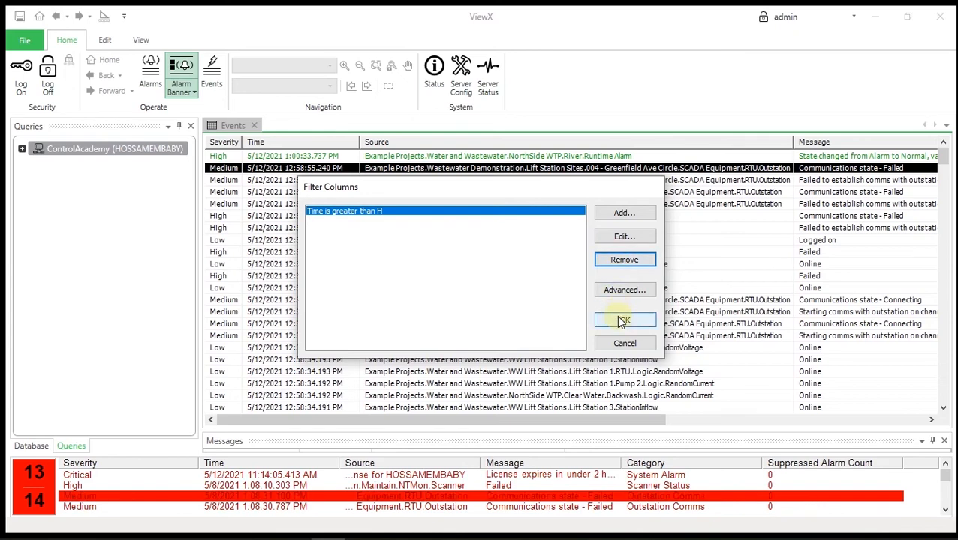
left_click(625, 320)
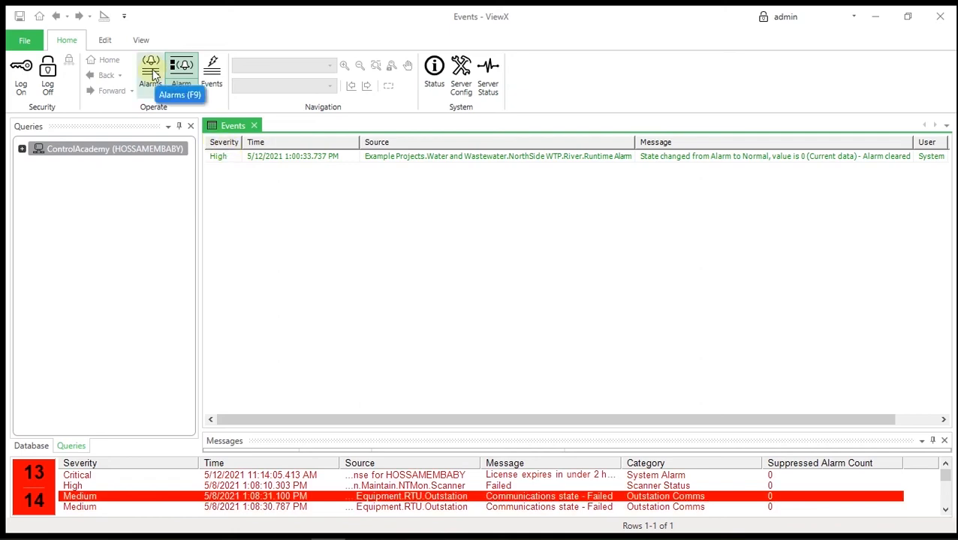
Step: Sort the Alarms list by Time first, ahead of State and Severity
left_click(151, 72)
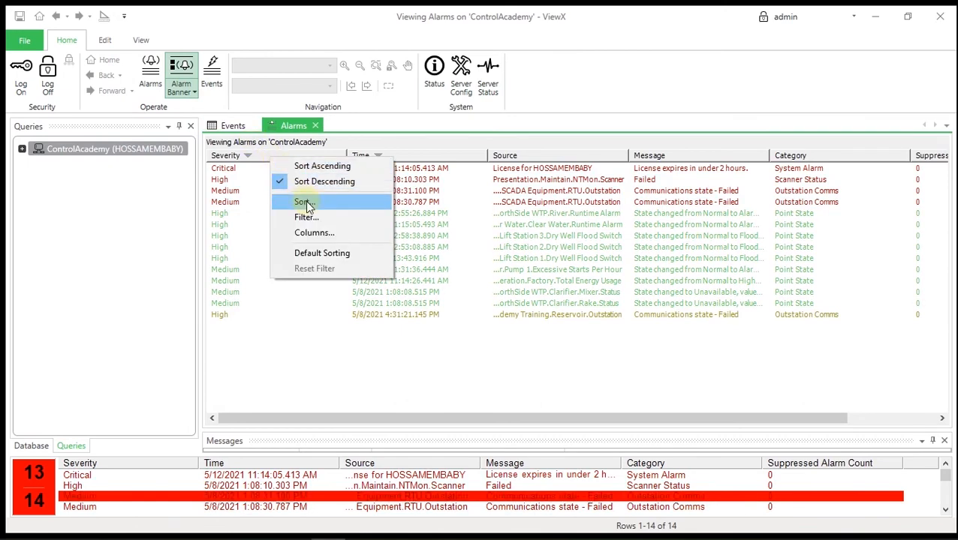
left_click(304, 201)
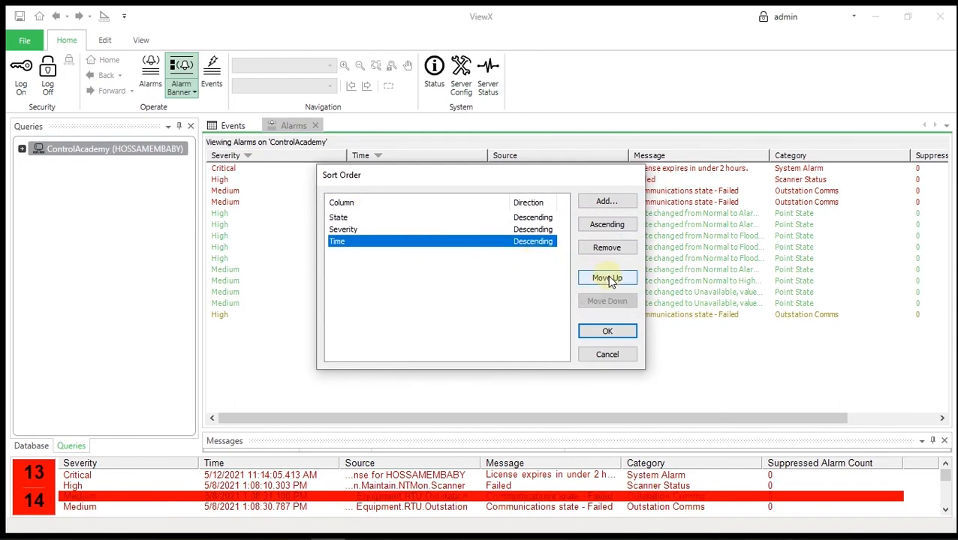
left_click(606, 278)
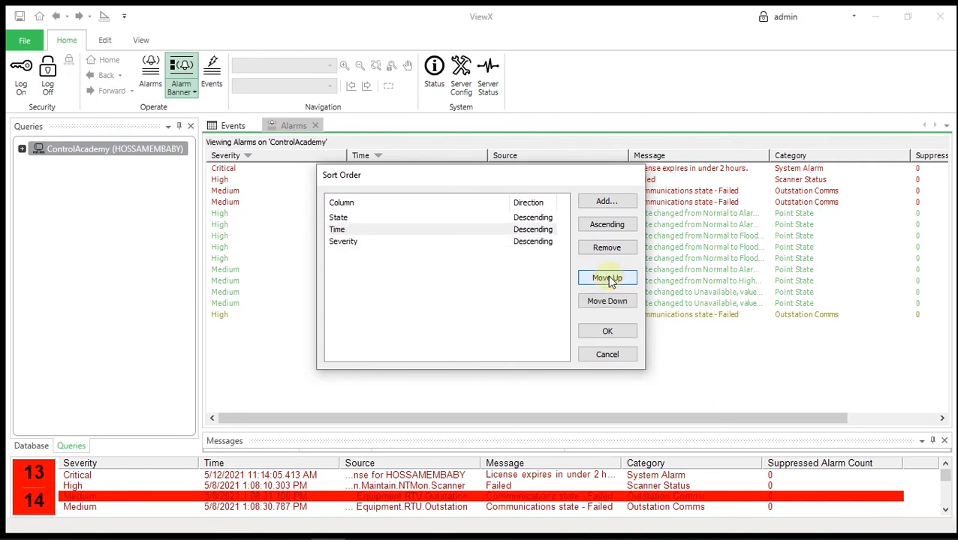
left_click(606, 278)
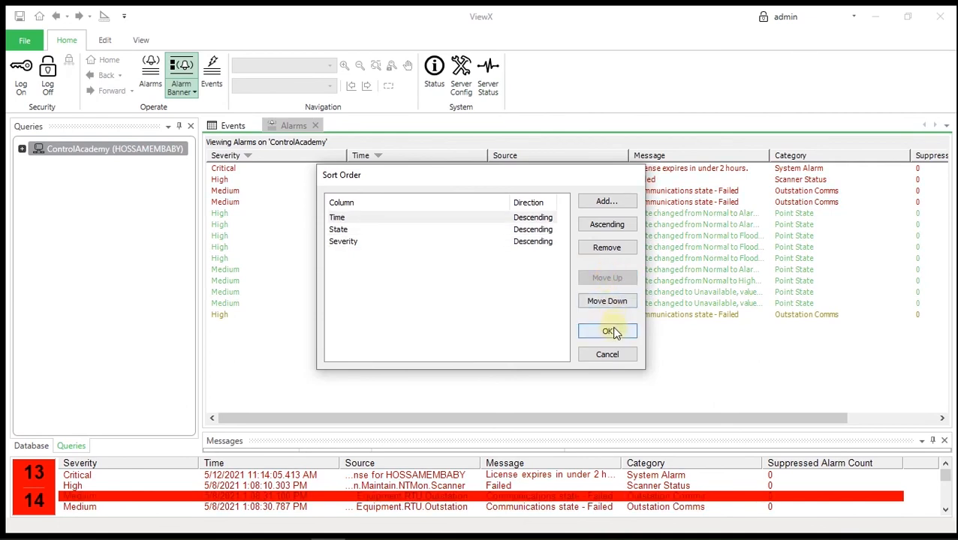
left_click(606, 332)
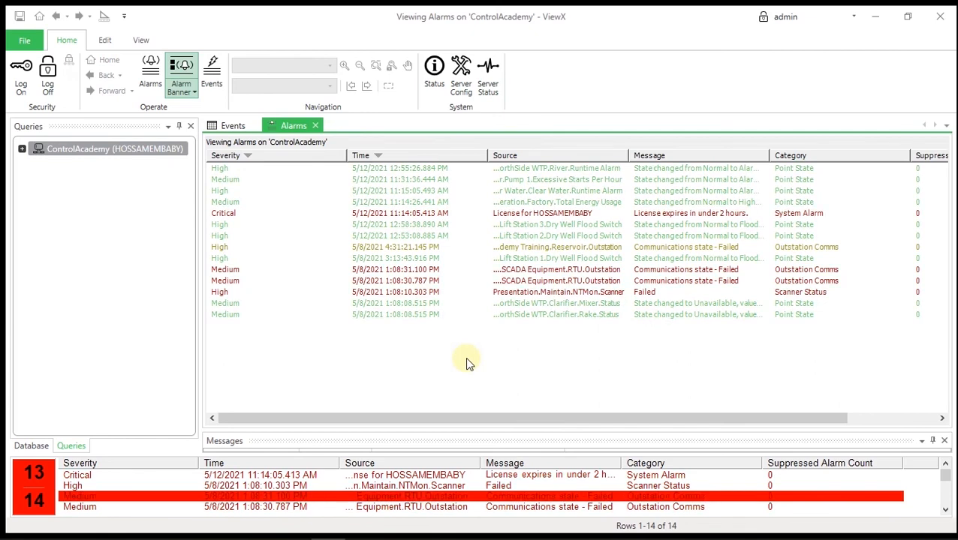
mouse_move(448, 346)
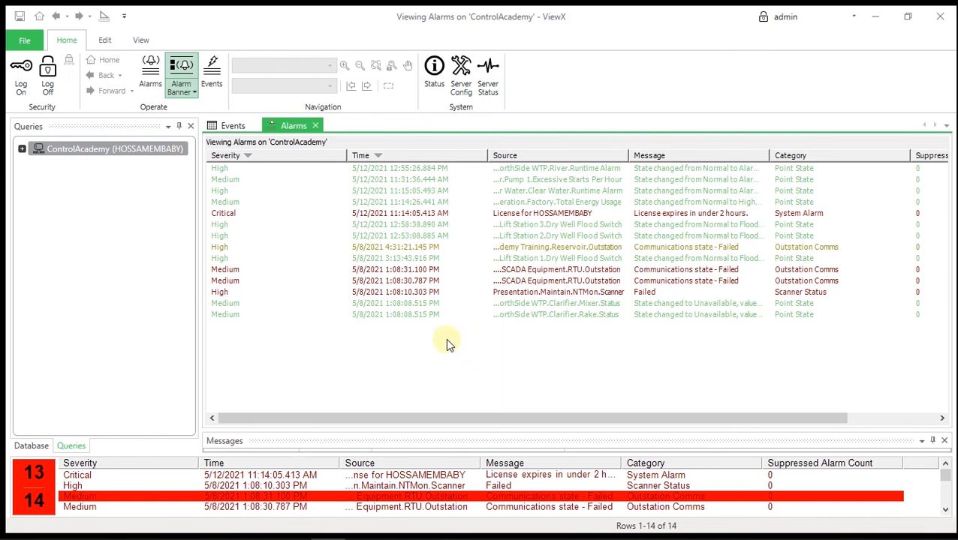
mouse_move(315, 126)
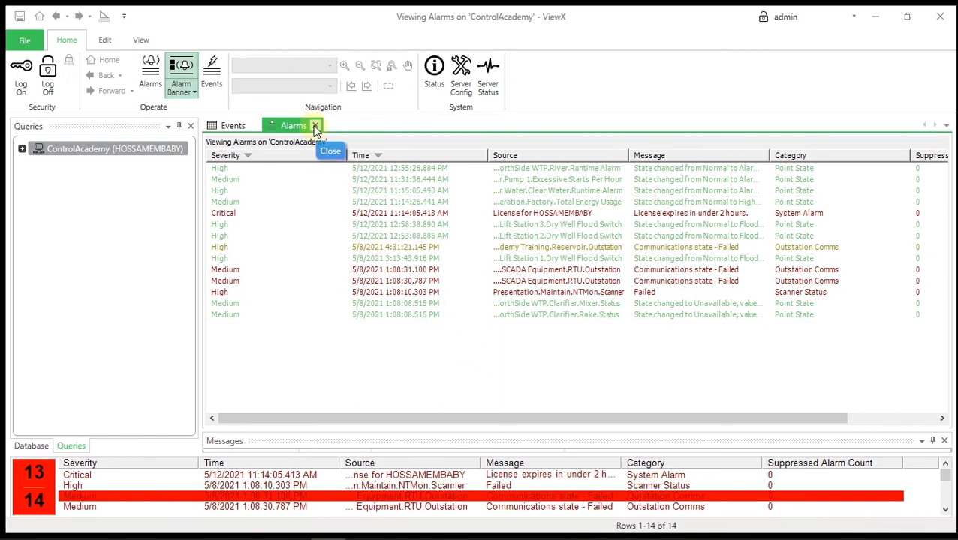
Step: Close the Alarms list, leaving the workspace empty
left_click(315, 126)
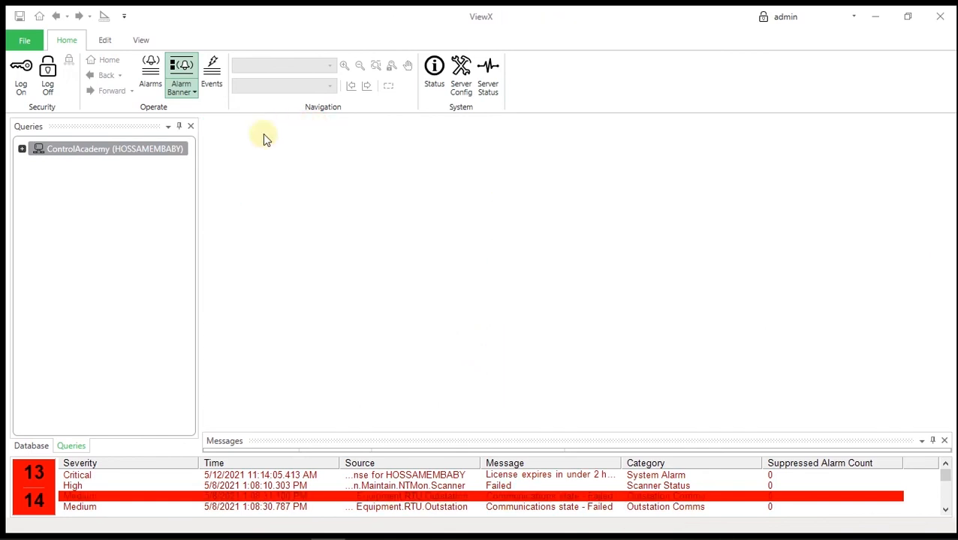
mouse_move(436, 228)
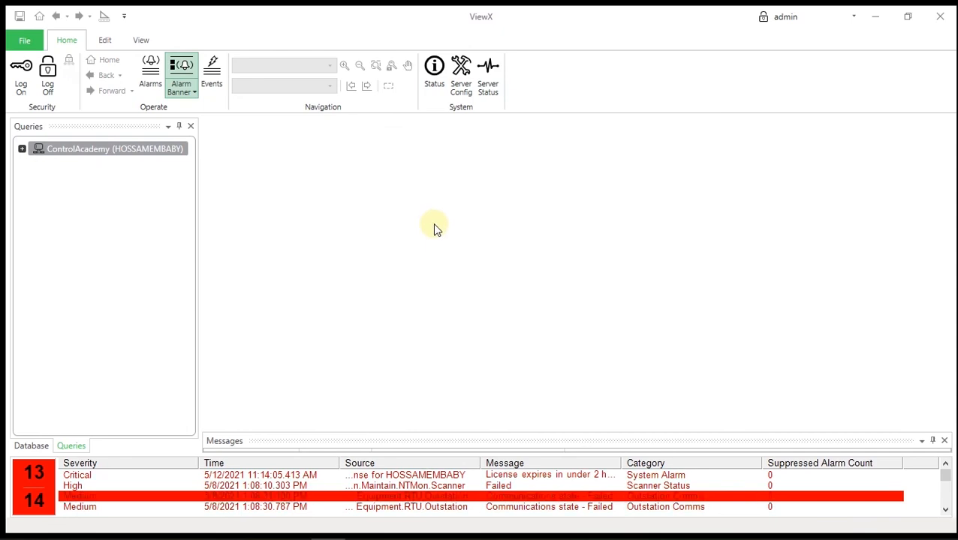